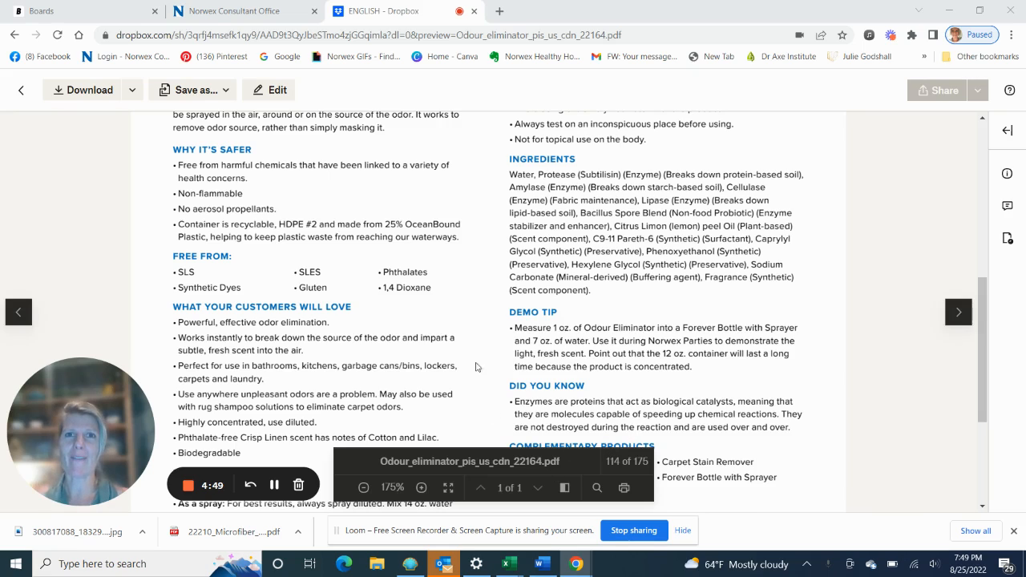
{"action": "mouse_move", "coordinate": [315, 50]}
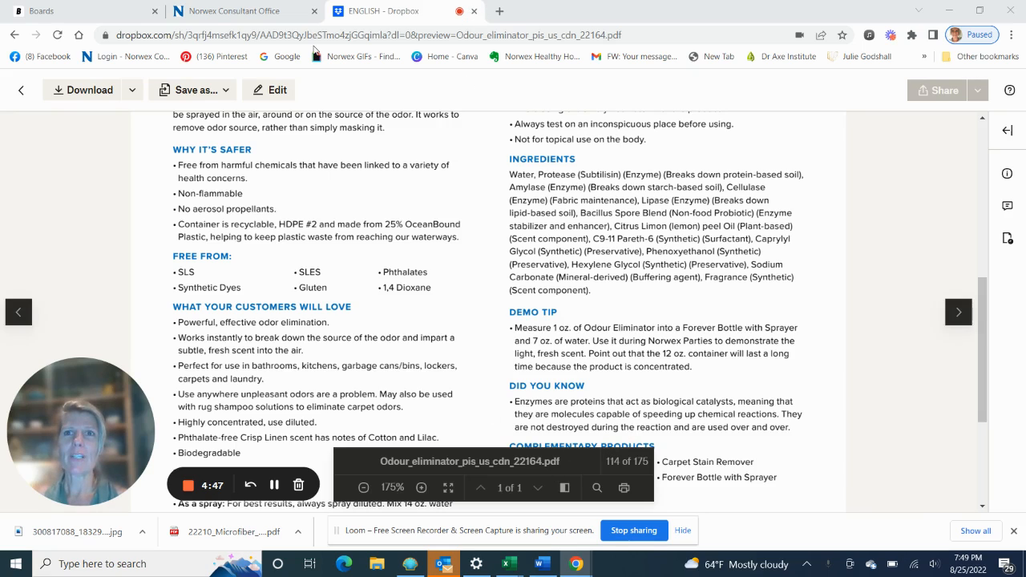
Return to the Norwex Consultant Office tab and open Resources > Product Information Sheets
{"action": "left_click", "coordinate": [232, 11]}
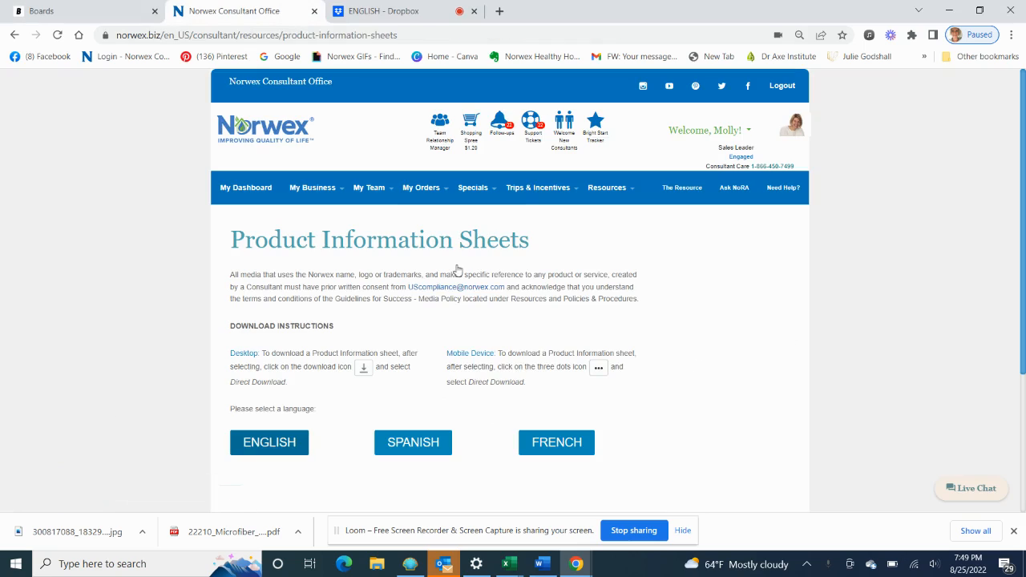
{"action": "left_click", "coordinate": [538, 186]}
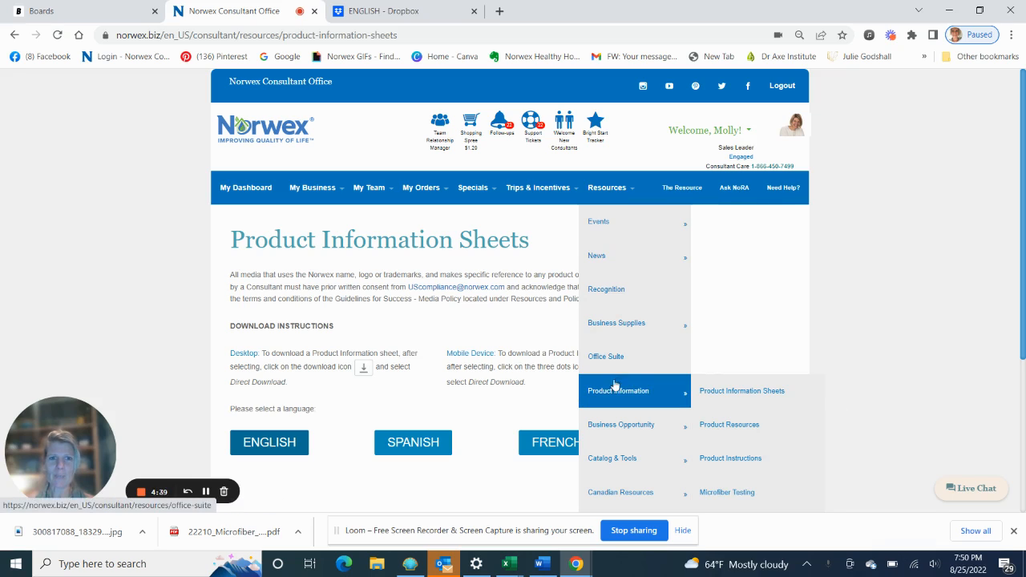
{"action": "mouse_move", "coordinate": [741, 390]}
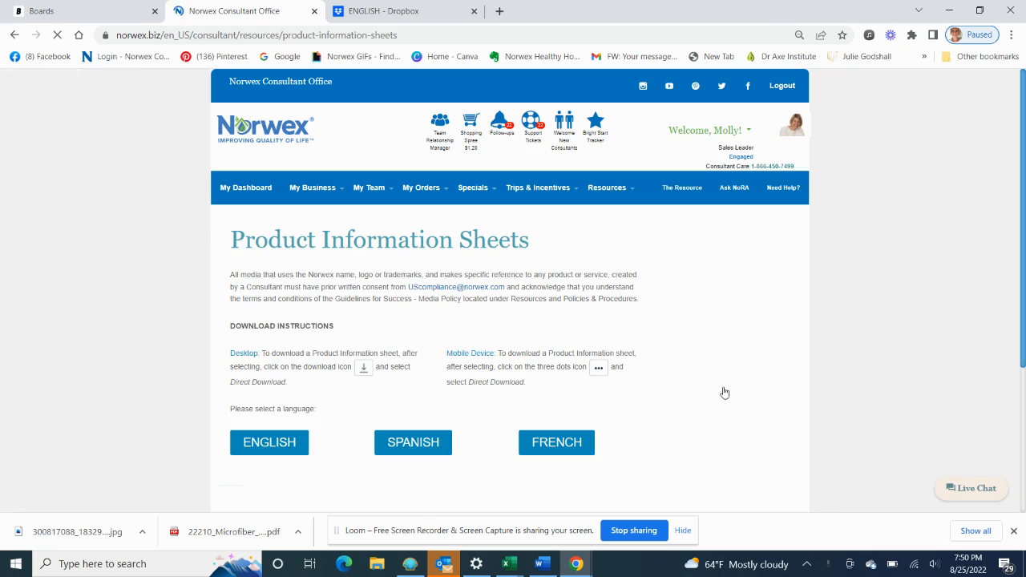
Open the ENGLISH product information sheets folder in Dropbox
{"action": "left_click", "coordinate": [269, 442]}
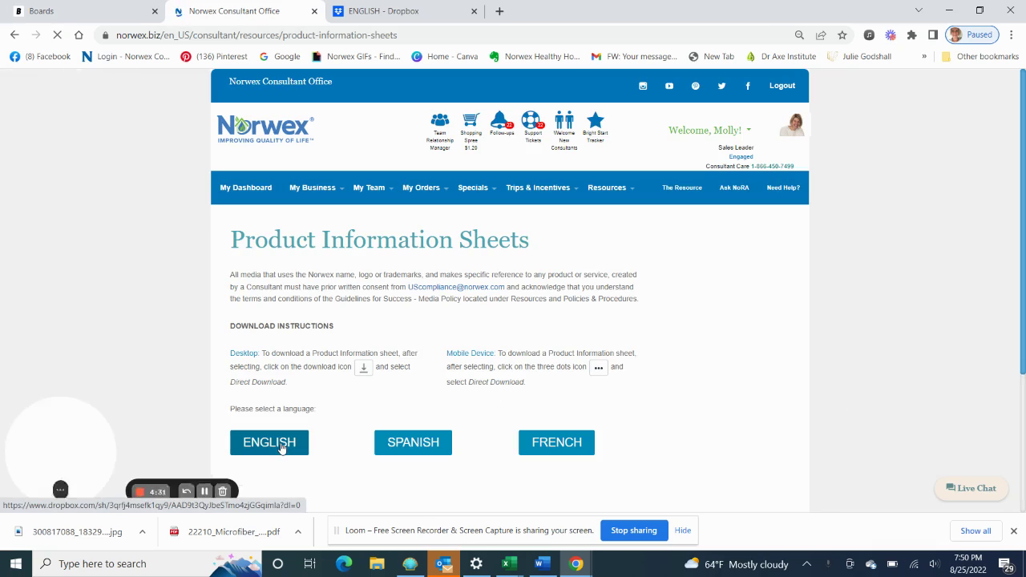
{"action": "left_click", "coordinate": [269, 441]}
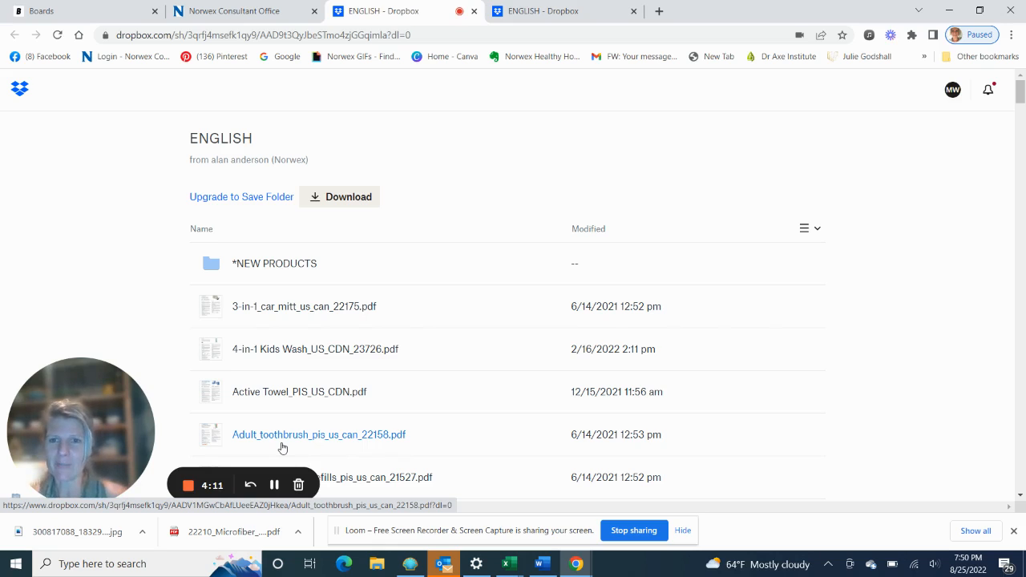
Scroll the English folder list and open Odour_eliminator_pis_us_cdn_22164.pdf
{"action": "scroll", "scroll_direction": "down", "scroll_amount": 3}
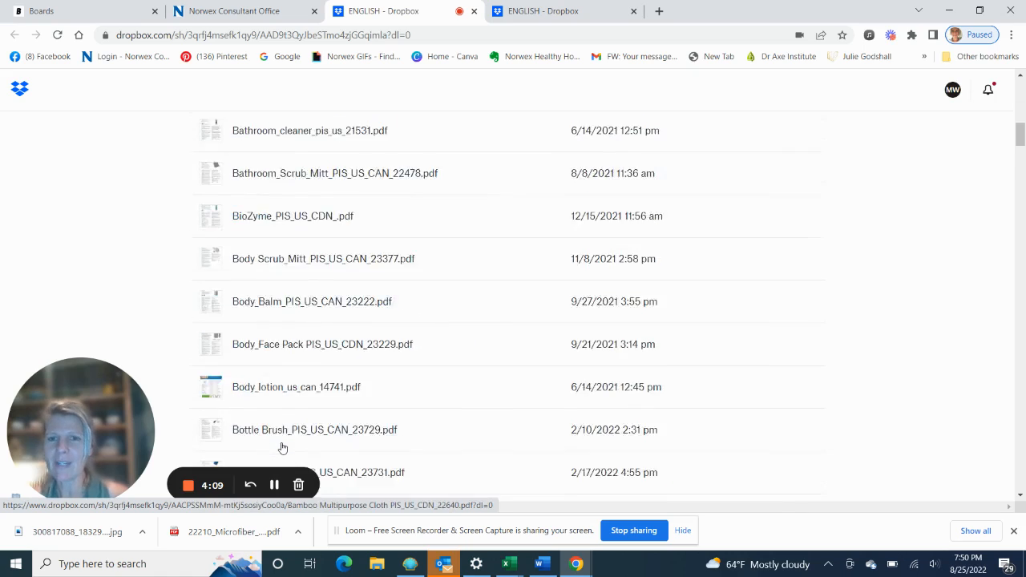
{"action": "scroll", "scroll_direction": "down", "scroll_amount": 3}
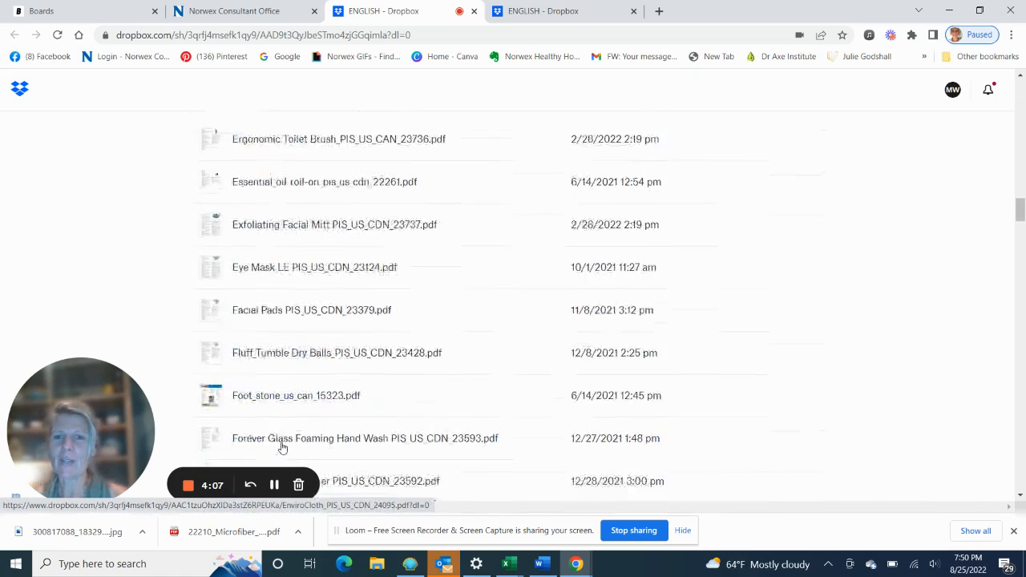
{"action": "scroll", "scroll_direction": "down", "scroll_amount": 3}
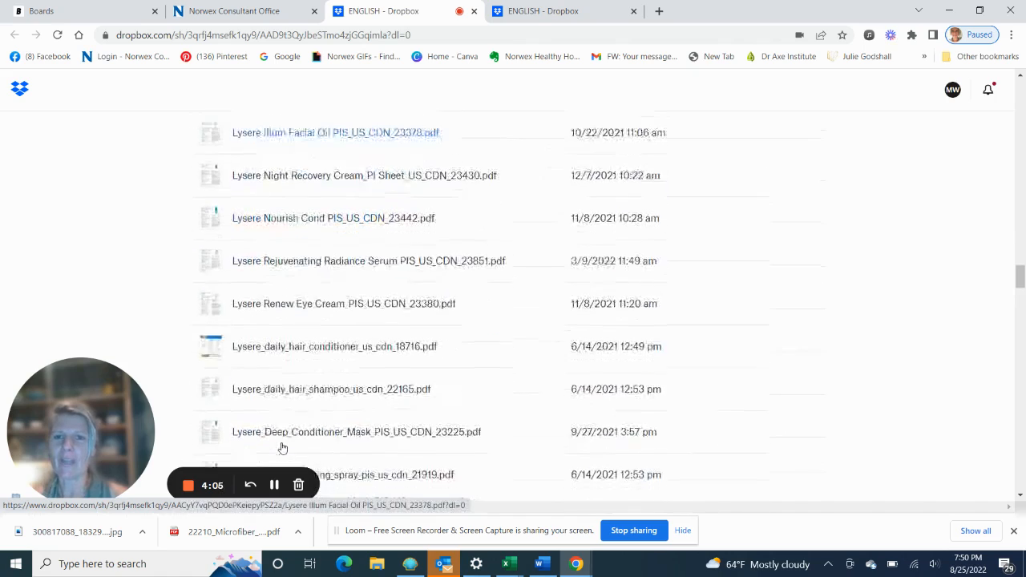
{"action": "scroll", "scroll_direction": "down", "scroll_amount": 3}
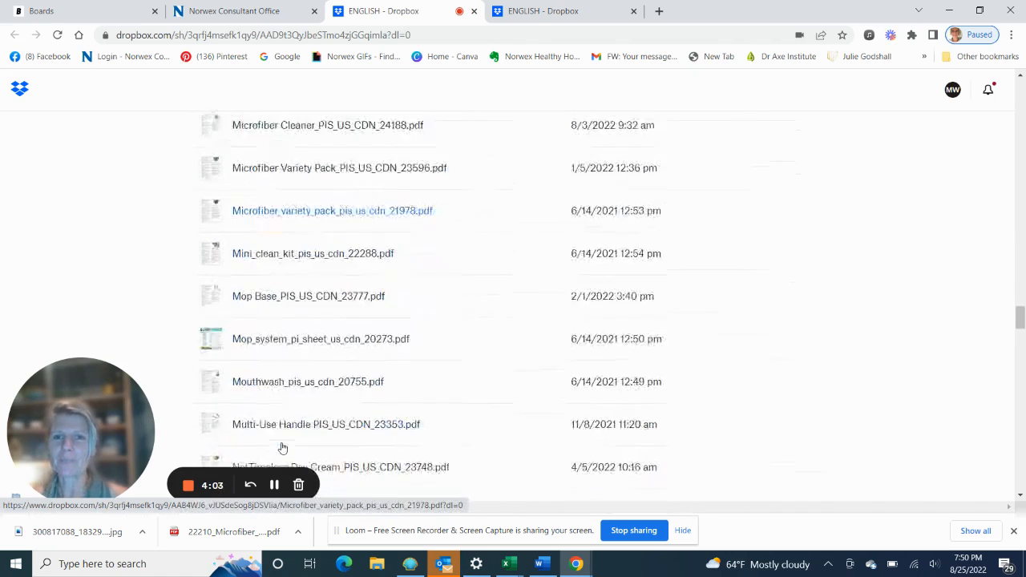
{"action": "scroll", "scroll_direction": "down", "scroll_amount": 3}
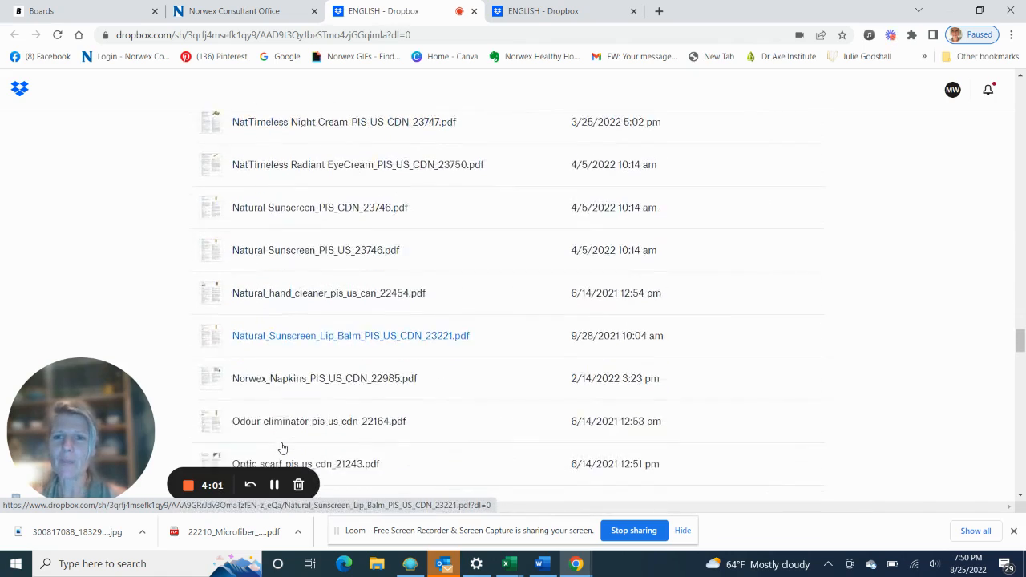
{"action": "left_click", "coordinate": [319, 421]}
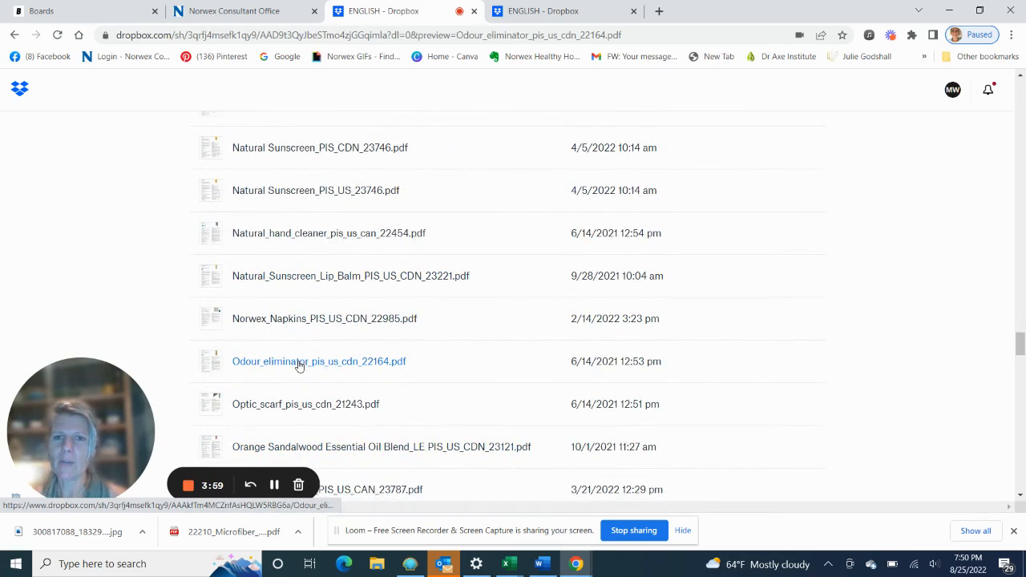
Read through the Odour Eliminator PDF preview's safety, ingredients, demo tip and benefits sections
{"action": "left_click", "coordinate": [319, 361]}
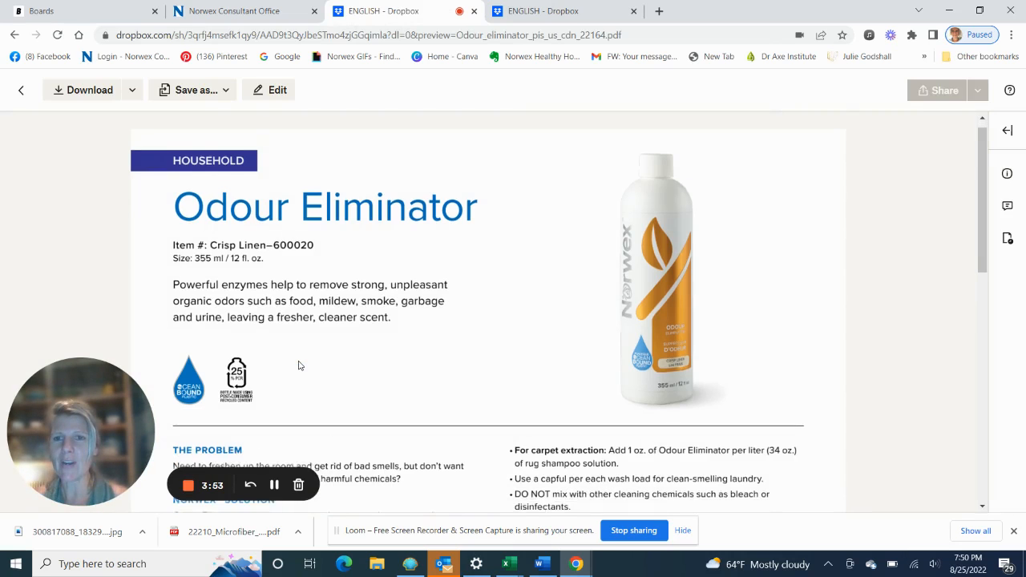
{"action": "scroll", "scroll_direction": "down", "scroll_amount": 3}
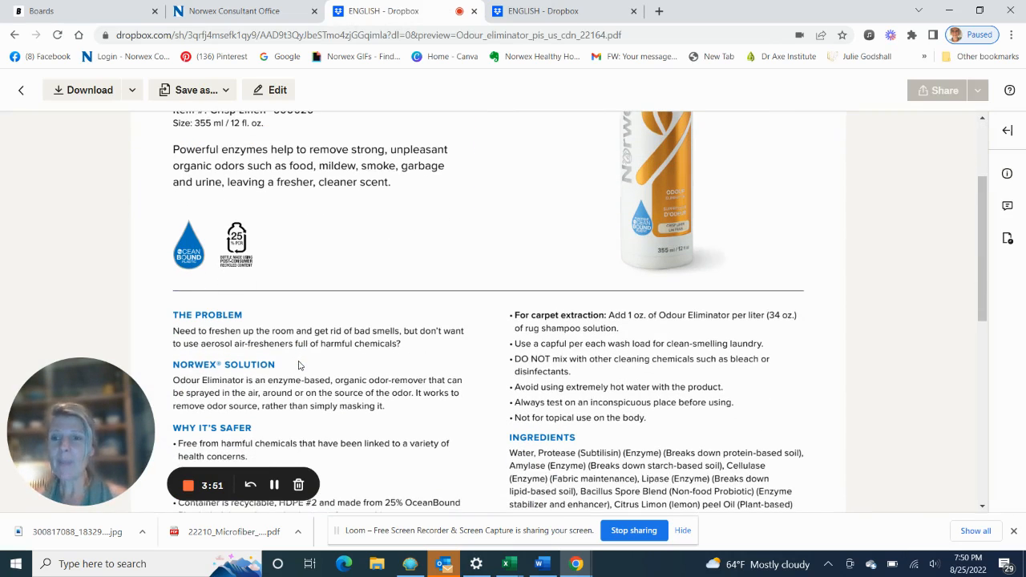
{"action": "scroll", "scroll_direction": "down", "scroll_amount": 3}
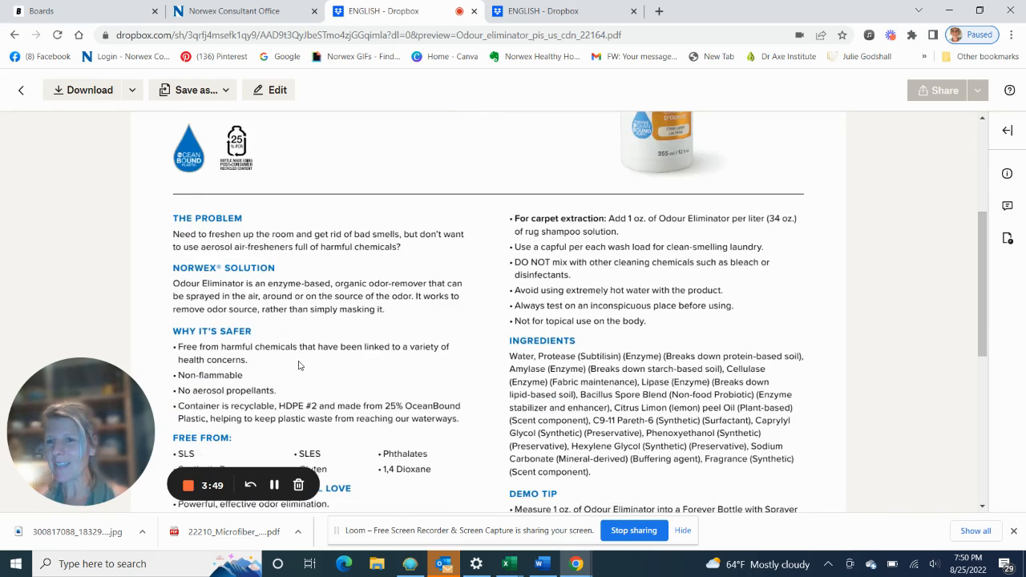
{"action": "scroll", "scroll_direction": "down", "scroll_amount": 3}
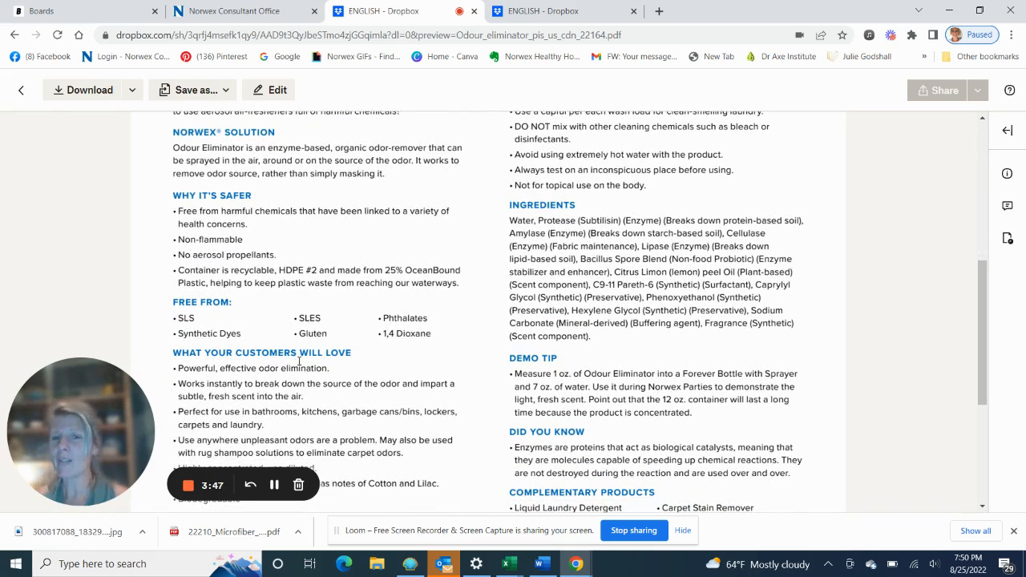
{"action": "scroll", "scroll_direction": "up", "scroll_amount": 3}
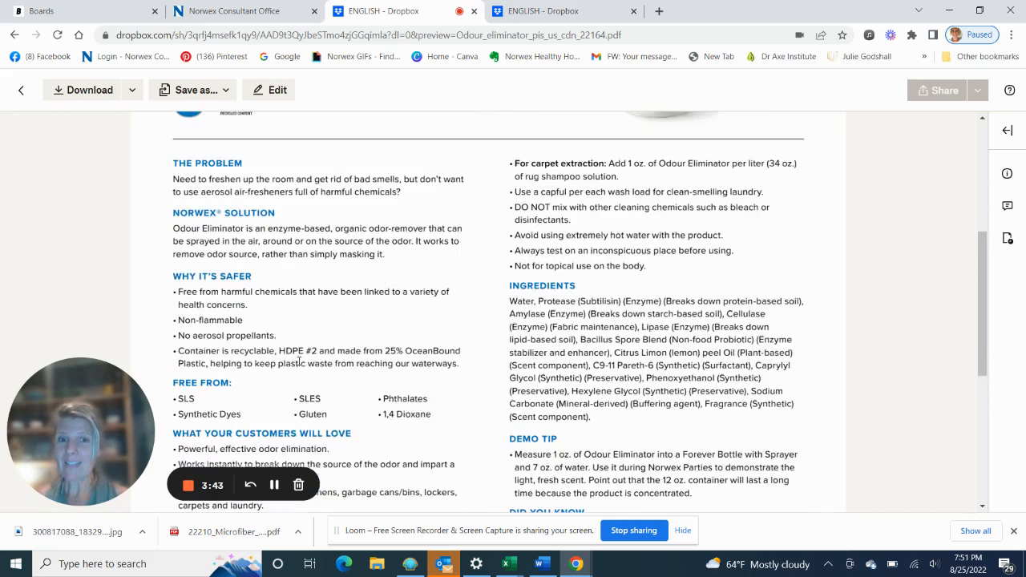
{"action": "scroll", "scroll_direction": "down", "scroll_amount": 3}
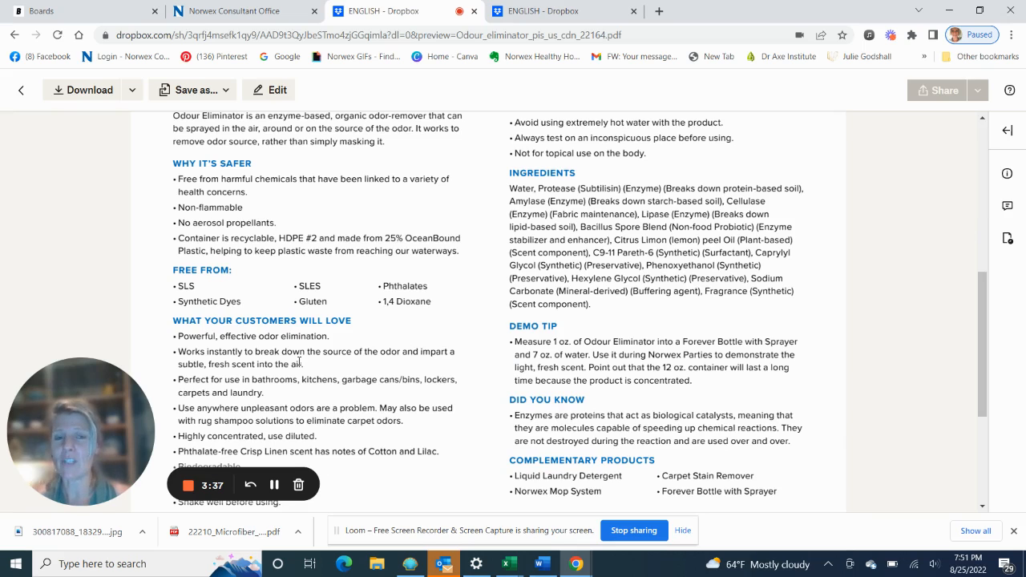
{"action": "scroll", "scroll_direction": "down", "scroll_amount": 3}
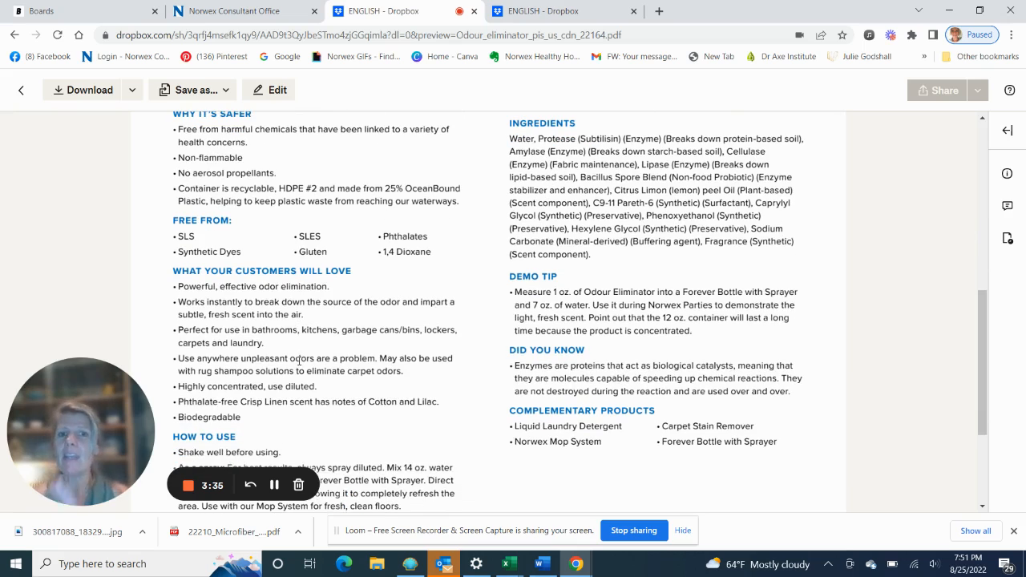